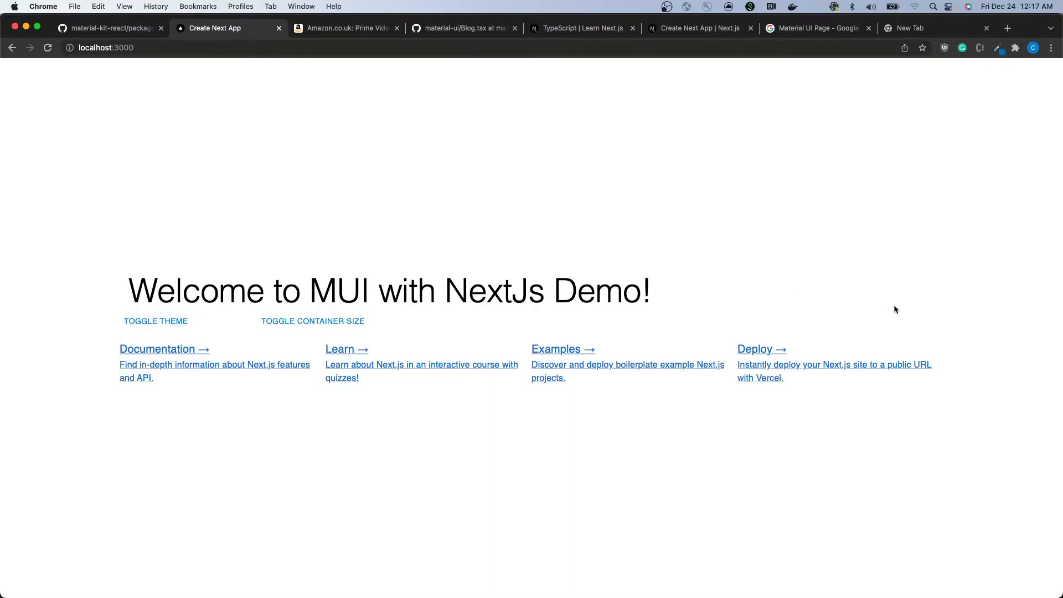
- Preview the finished demo page toggling between dark and light themes in the browser
left_click(155, 321)
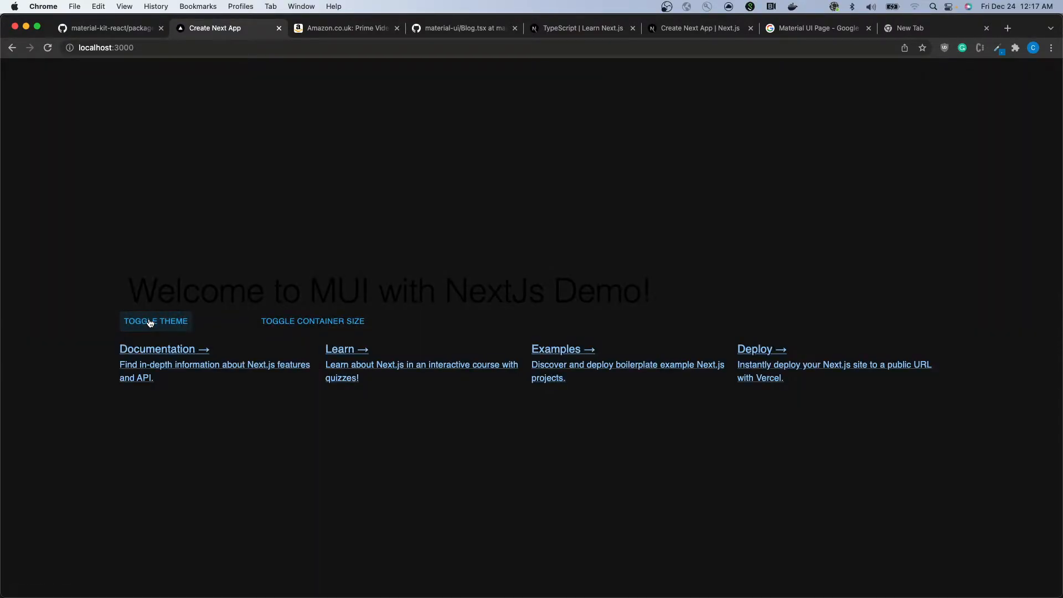
left_click(155, 321)
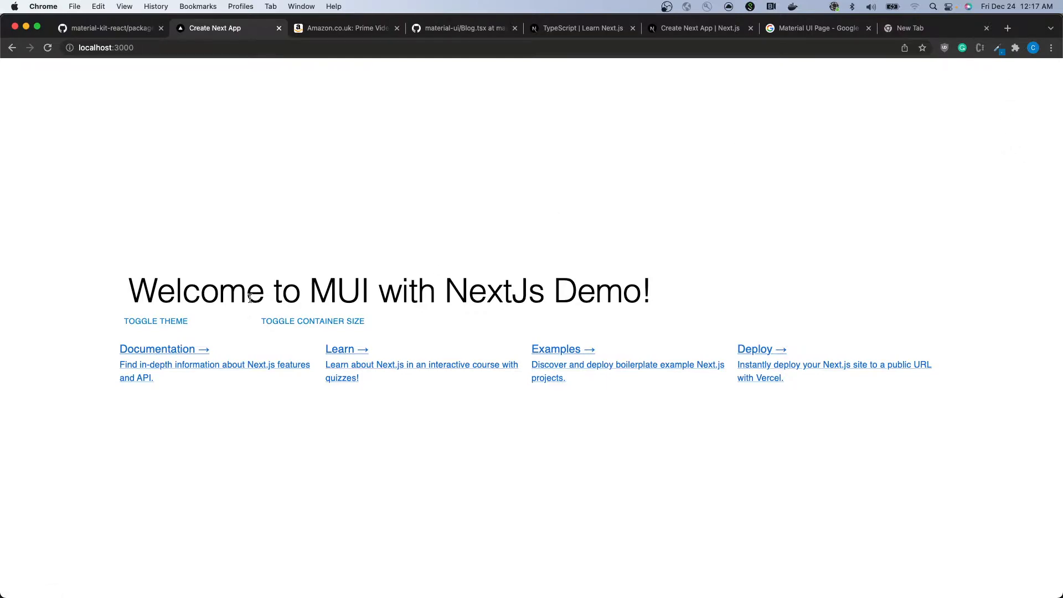
left_click(155, 321)
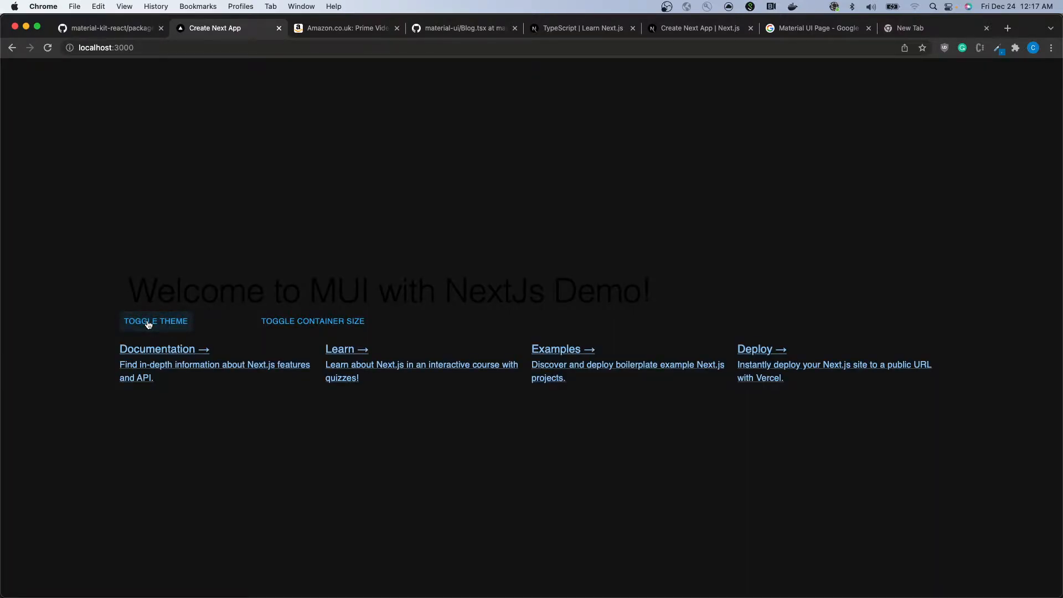
left_click(155, 321)
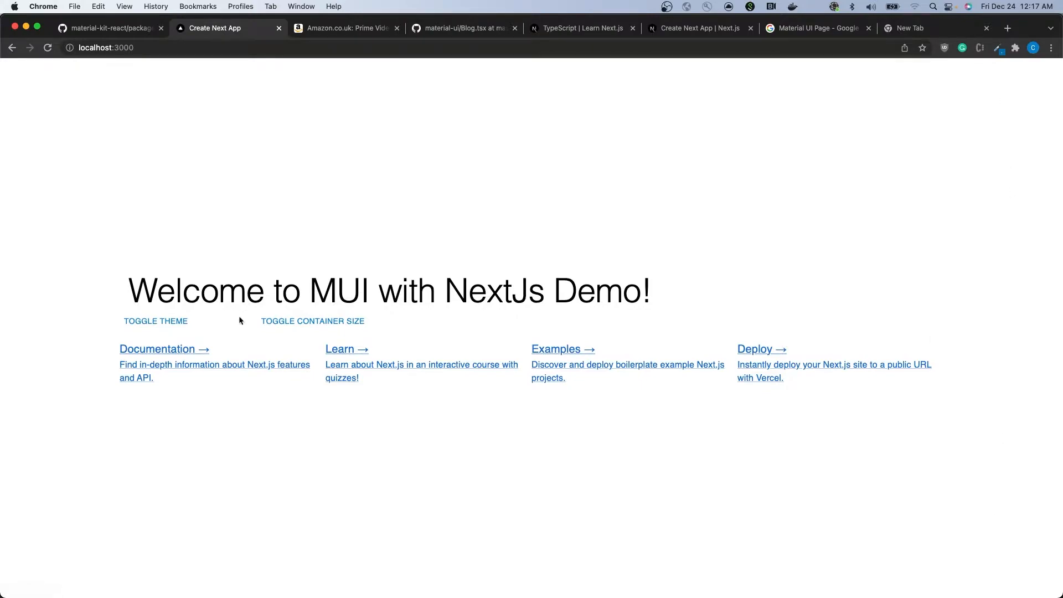
mouse_move(917, 313)
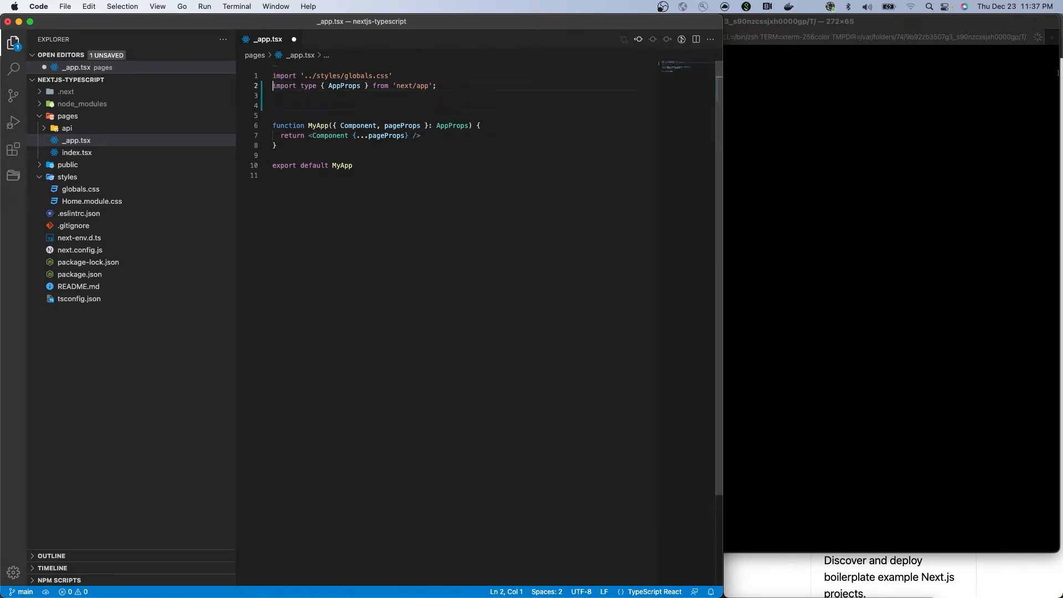
- Import ThemeProvider and createTheme, define lightTheme and darkTheme, and wrap Component in ThemeProvider with theme={lightTheme}
type("import { t")
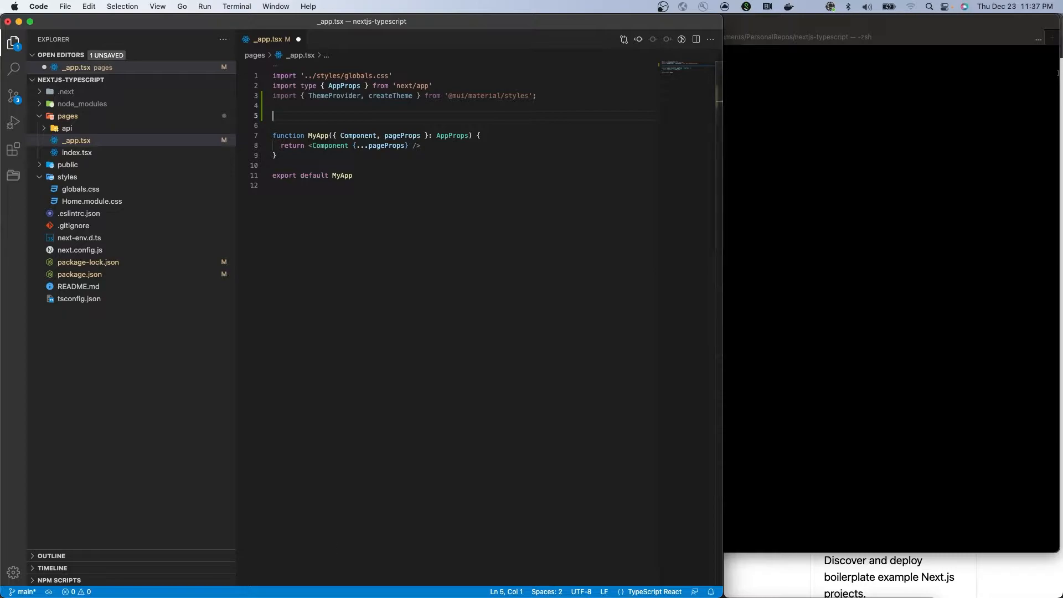
type("const lightTheme = createTheme({")
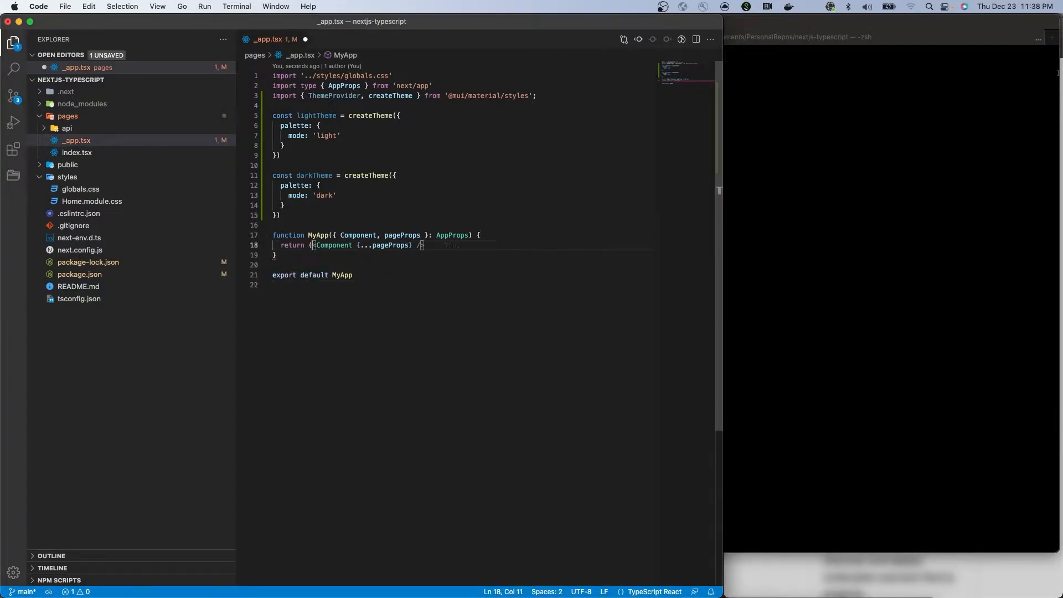
type("<ThemeProvider")
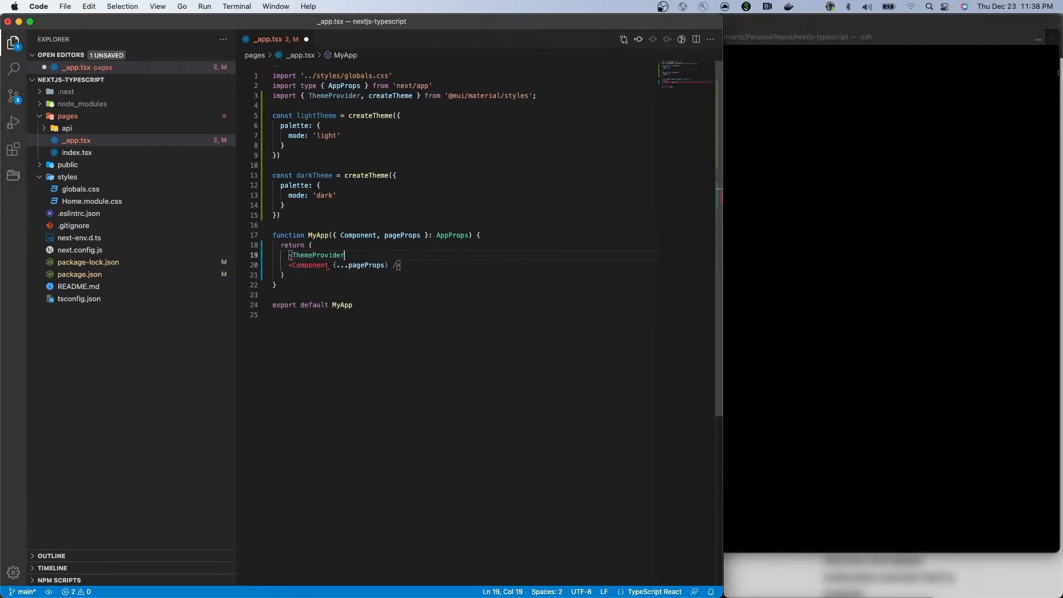
type("theme={lightTheme}>")
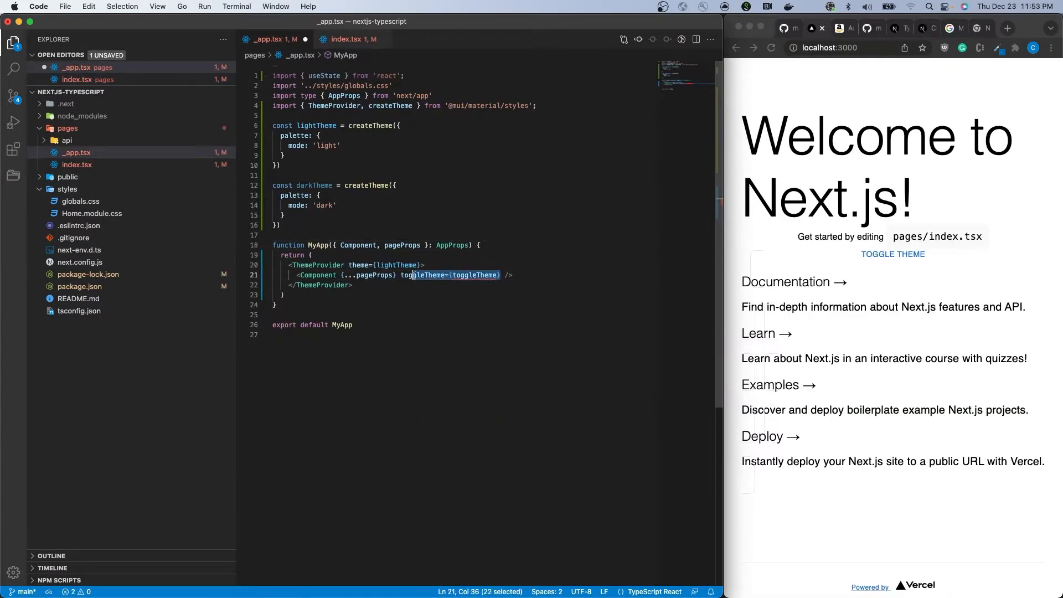
- Add activeTheme and selectedTheme useState<'light' | 'dark'> hooks and a toggleTheme handler passed to Component
type("const [activeTheme, setActiveTheme] = useState(lightTheme);")
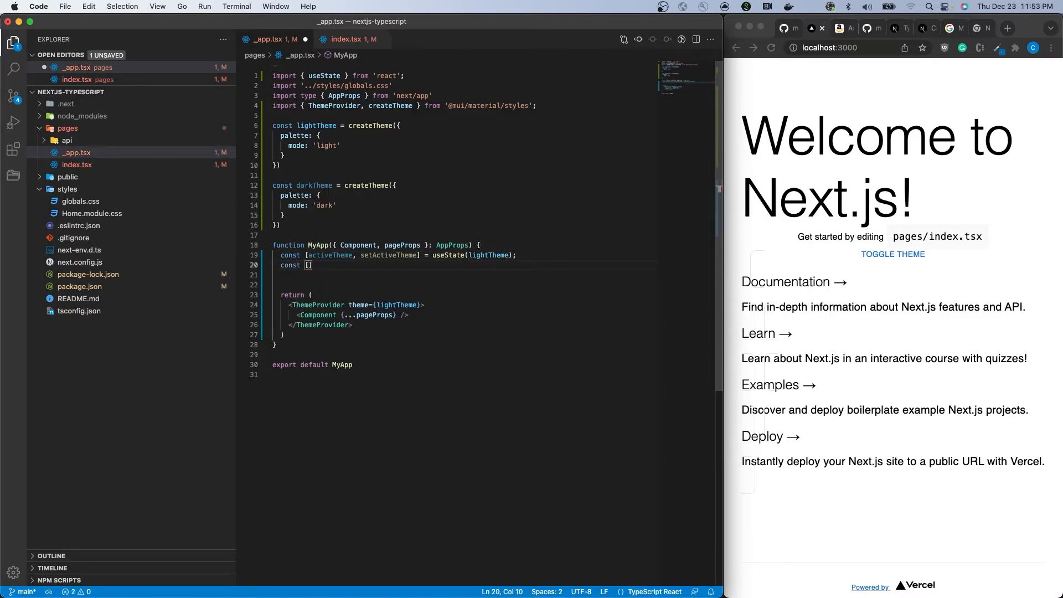
type("selectedTheme, setSelectedTheme")
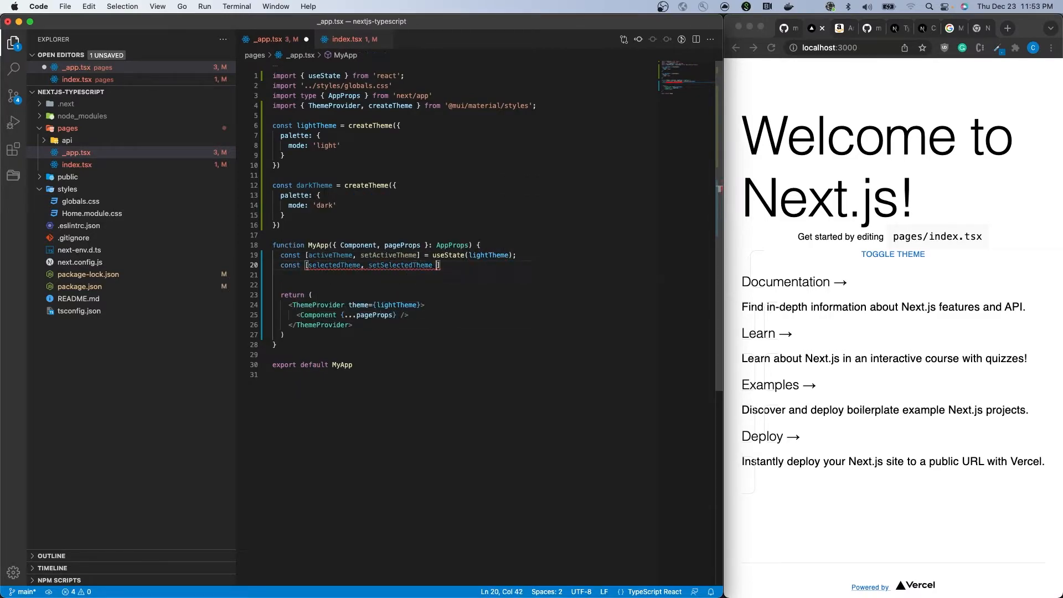
type("= useState<'light' | 'dark'>('light');")
type("setActiveTheme(desiredTheme === ")
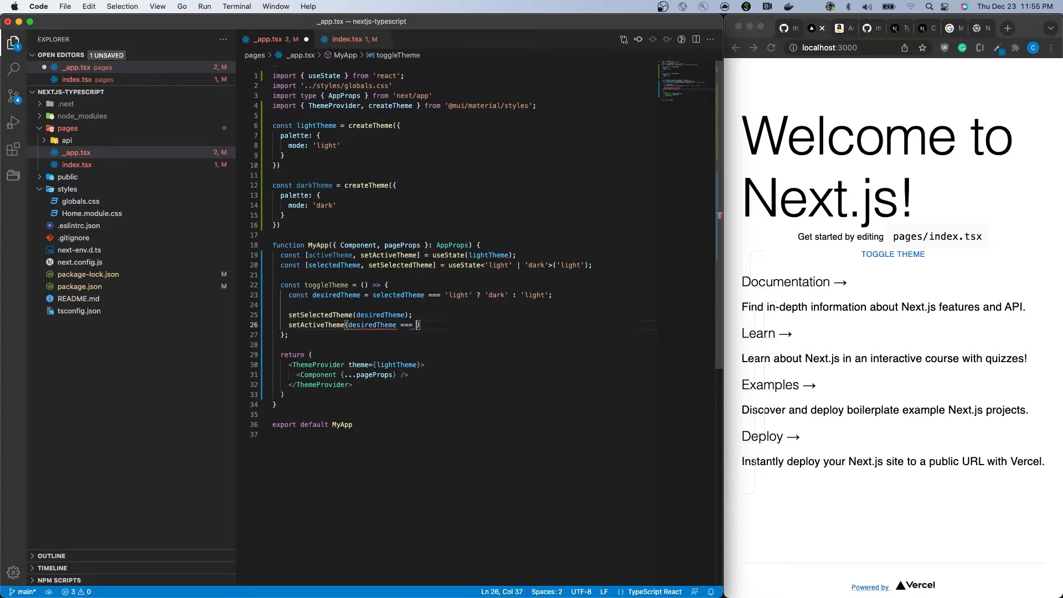
type("'light' ? lightTheme : darkTheme)")
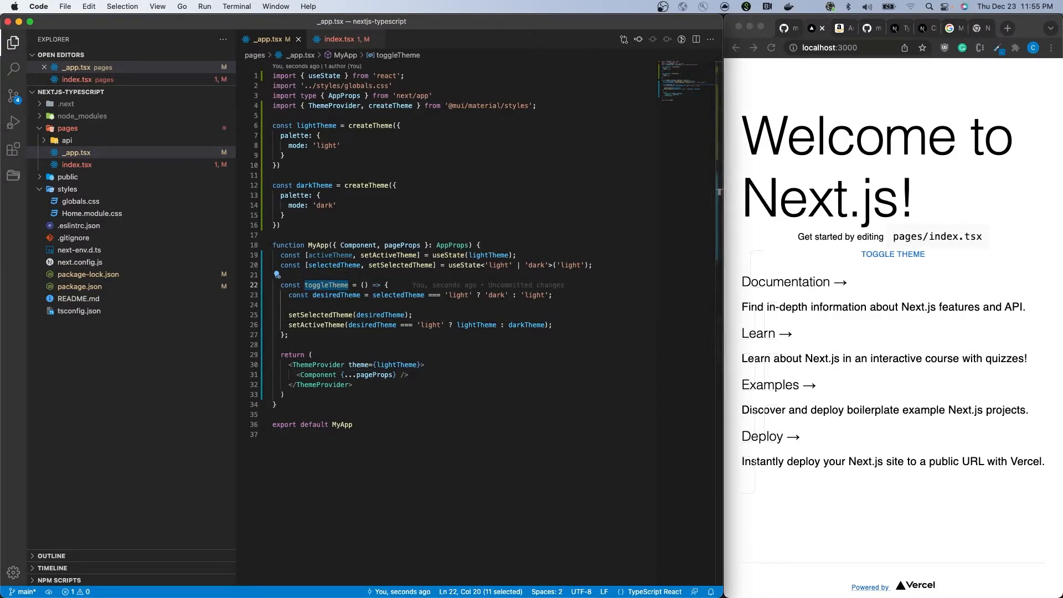
type("toggleTheme={toggleTheme")
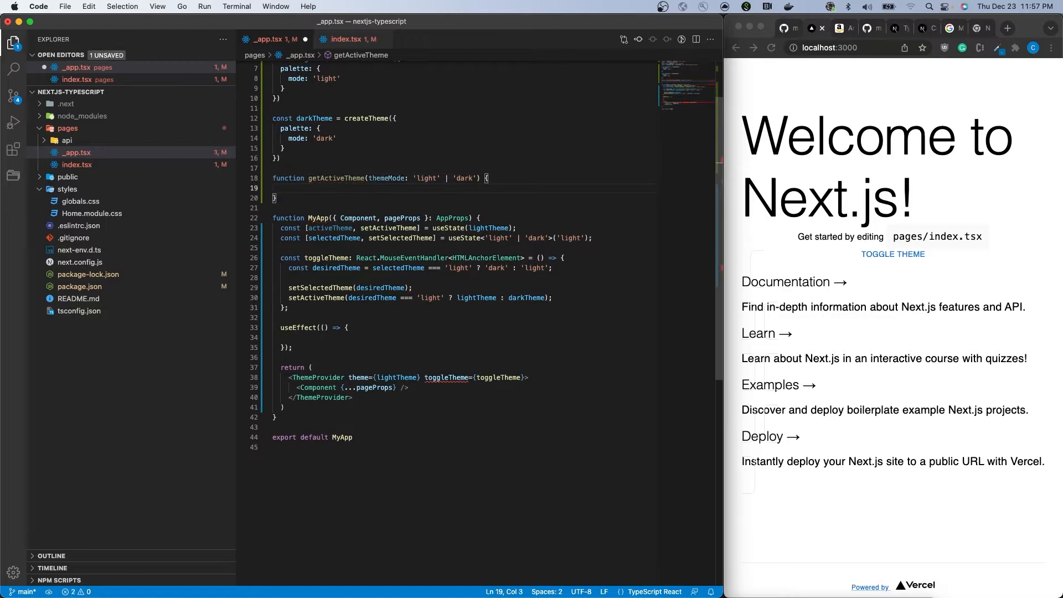
- Implement getActiveTheme returning lightTheme or darkTheme by mode and call setActiveTheme in a useEffect
type("return themeMode === 'light' ?")
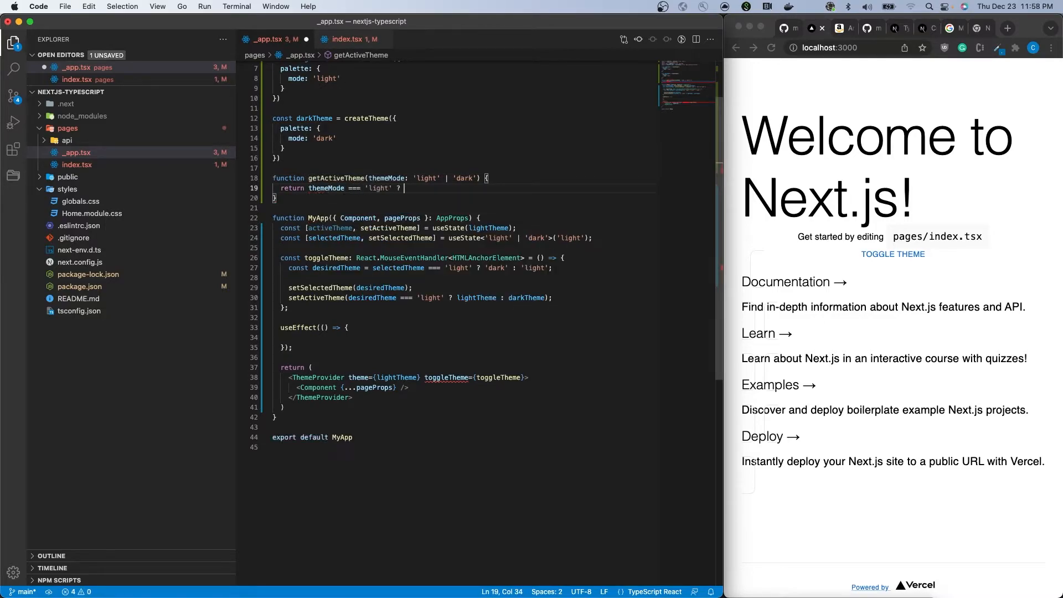
type("lightMode : darkMode")
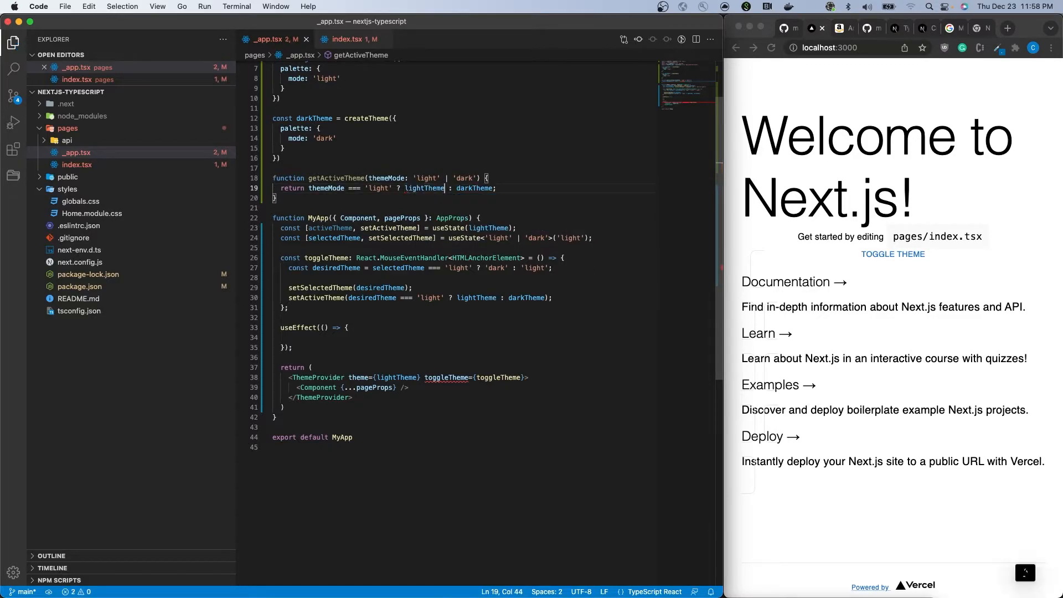
type("setActiveTheme(getActiveTheme(selectedTheme))")
left_click(493, 347)
type(", [selectedTheme")
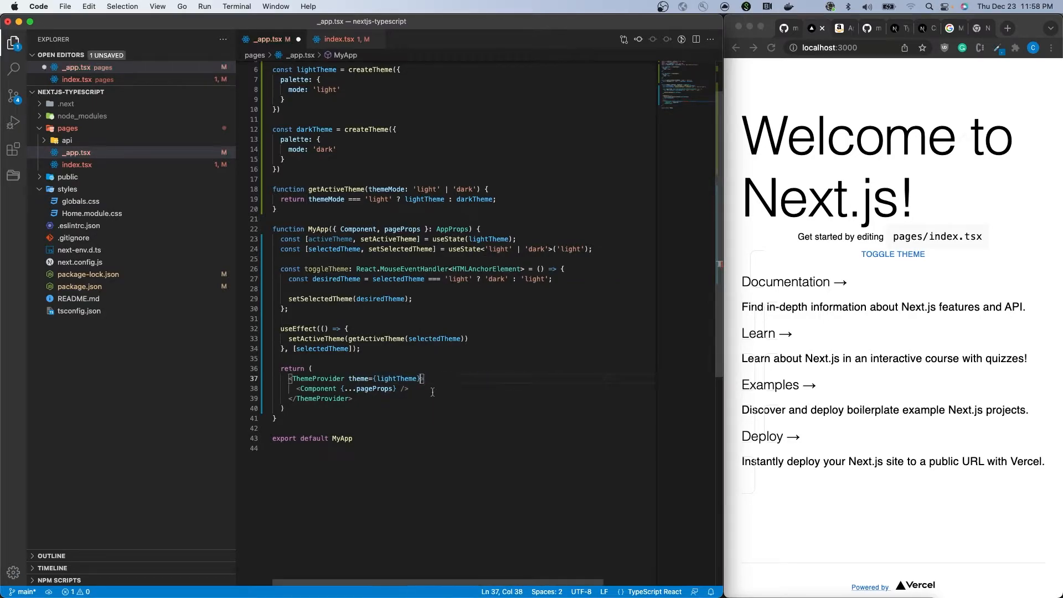
- Pass toggleTheme={toggleTheme} to Component and theme={activeTheme} to ThemeProvider, then view the page in Chrome
type("toggleTheme={toggleTheme}")
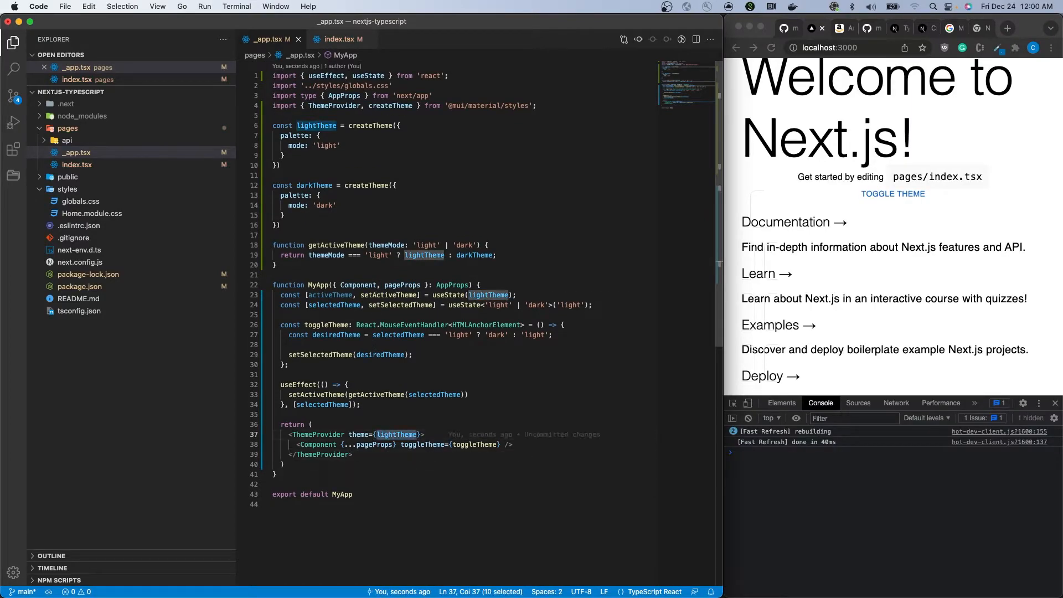
type("activeTheme")
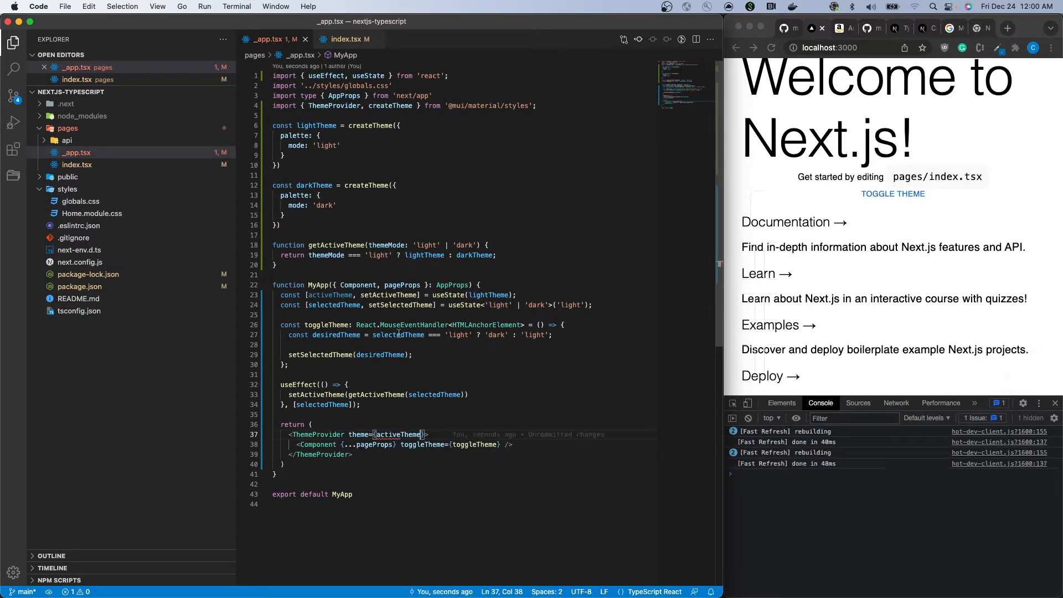
left_click(347, 384)
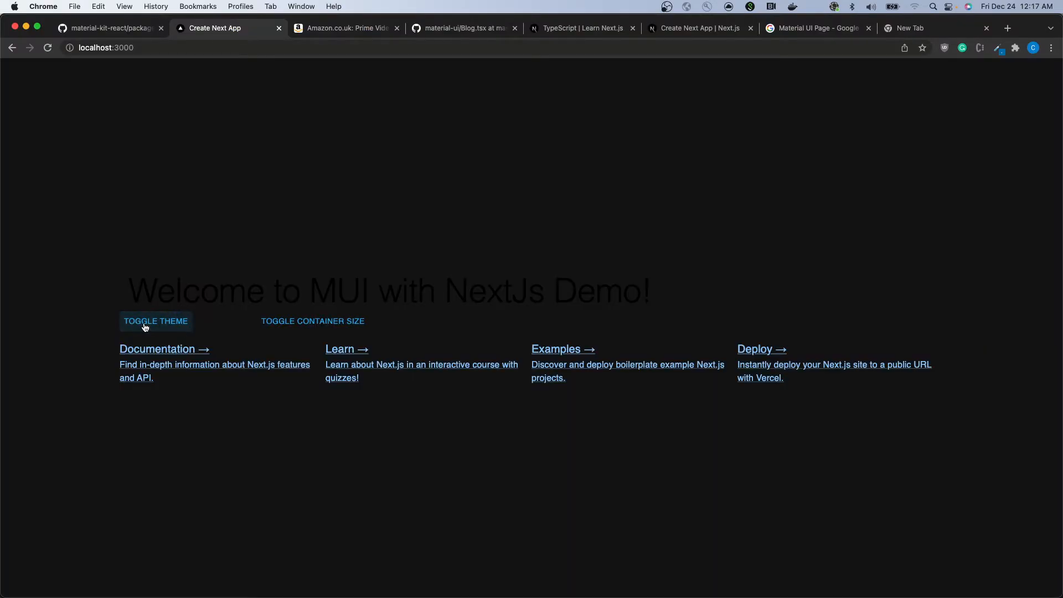
- Toggle the localhost:3000 demo page repeatedly between light and dark to confirm the theme switch works
left_click(155, 321)
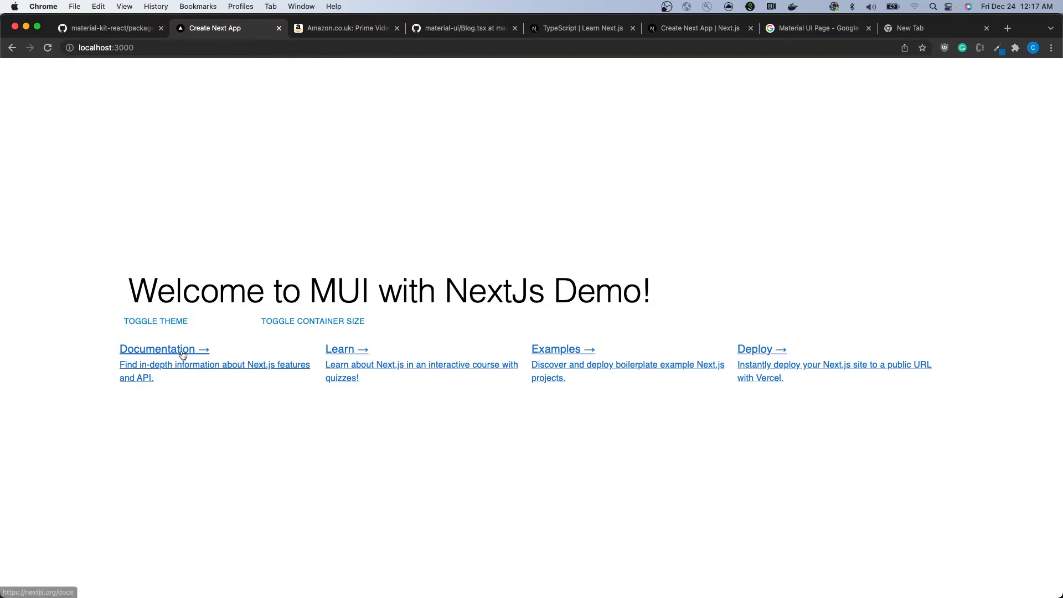
left_click(155, 321)
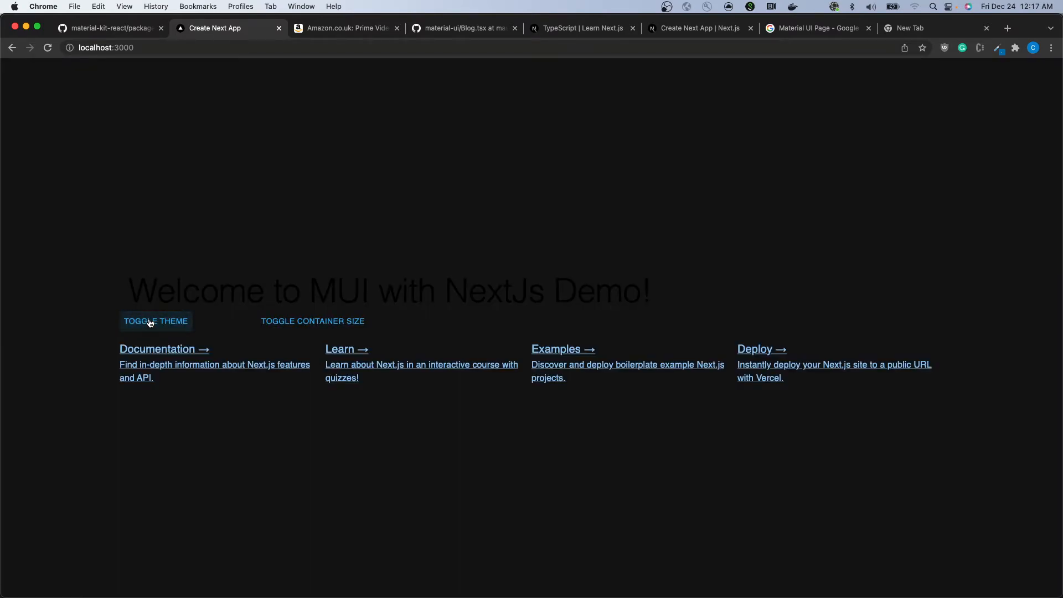
left_click(155, 321)
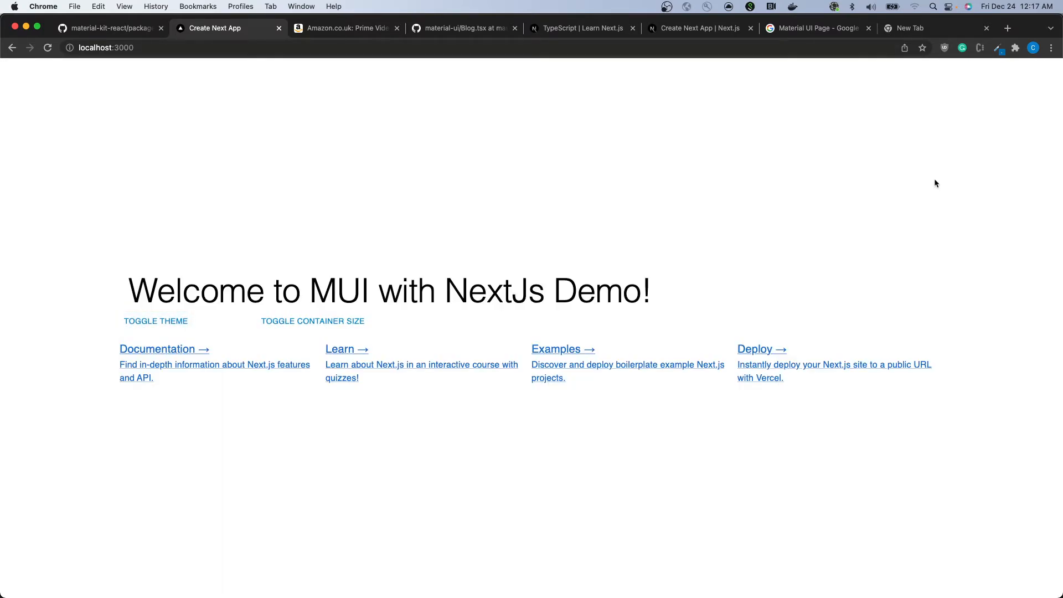
mouse_move(958, 553)
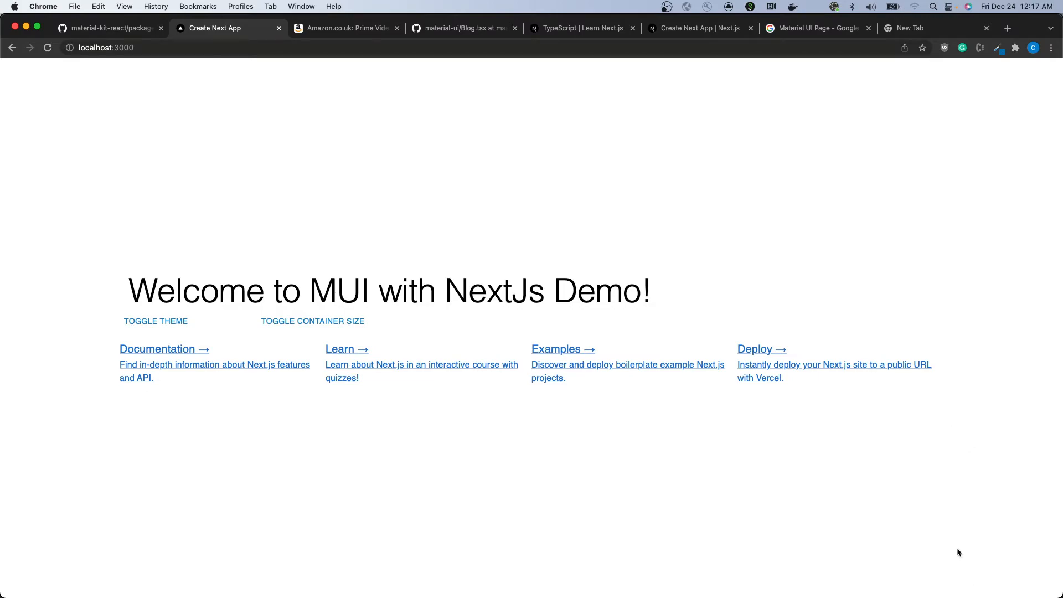
mouse_move(1031, 86)
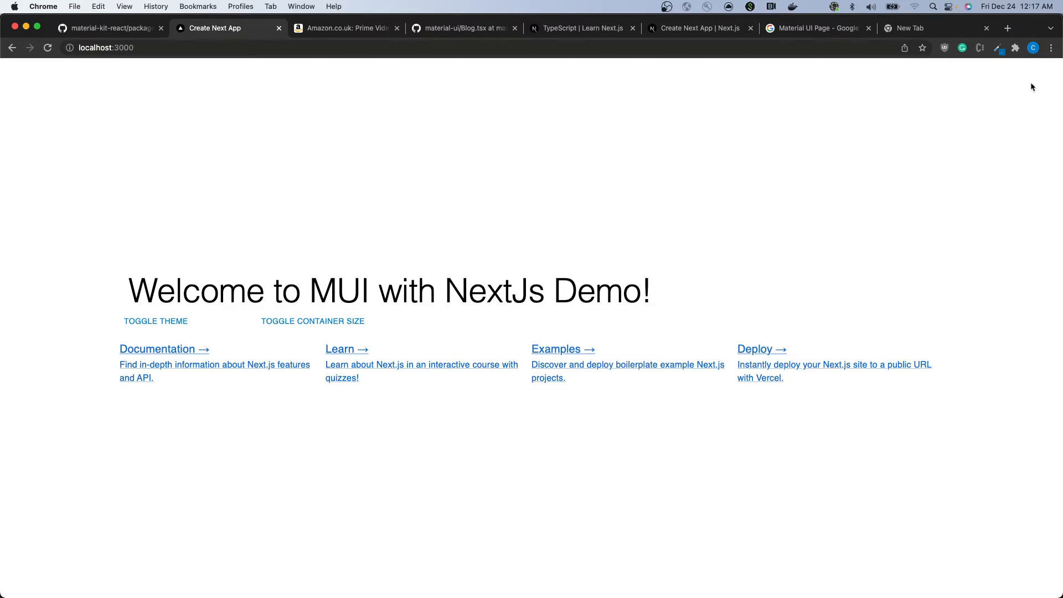
left_click(155, 321)
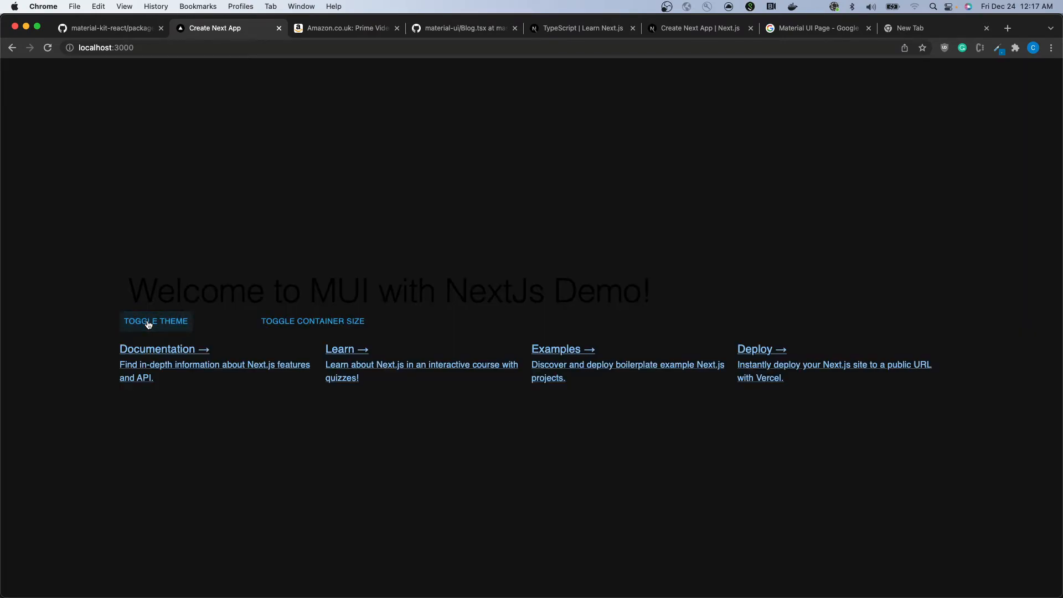
left_click(155, 321)
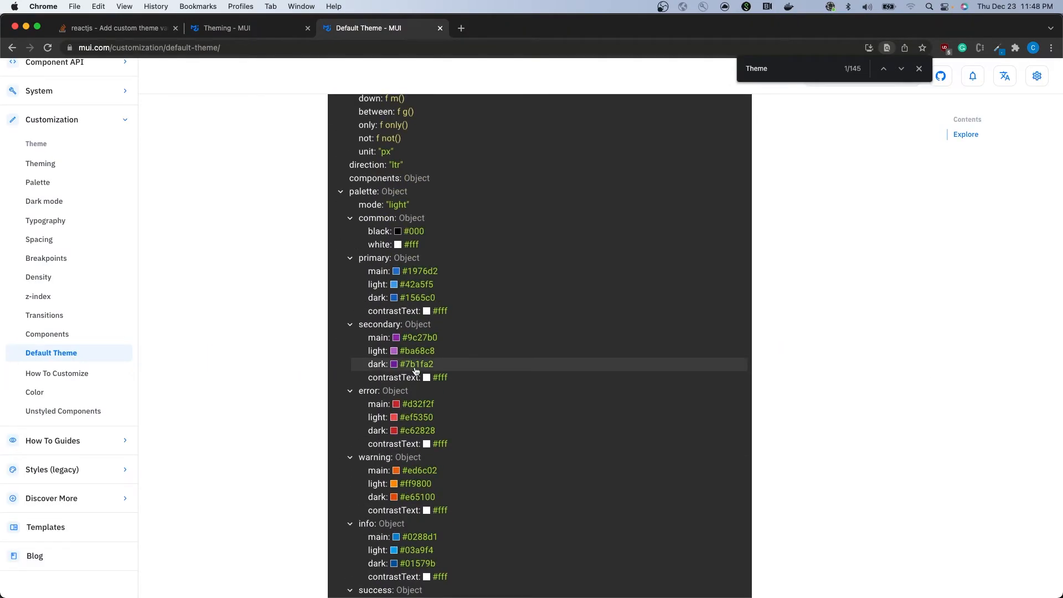
scroll("down", 3)
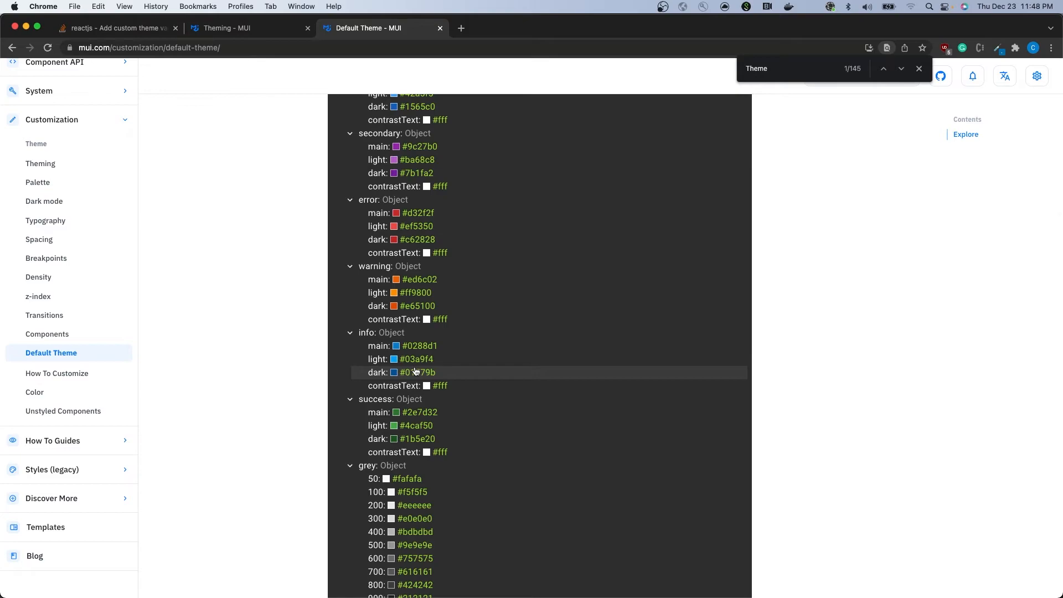
scroll("down", 3)
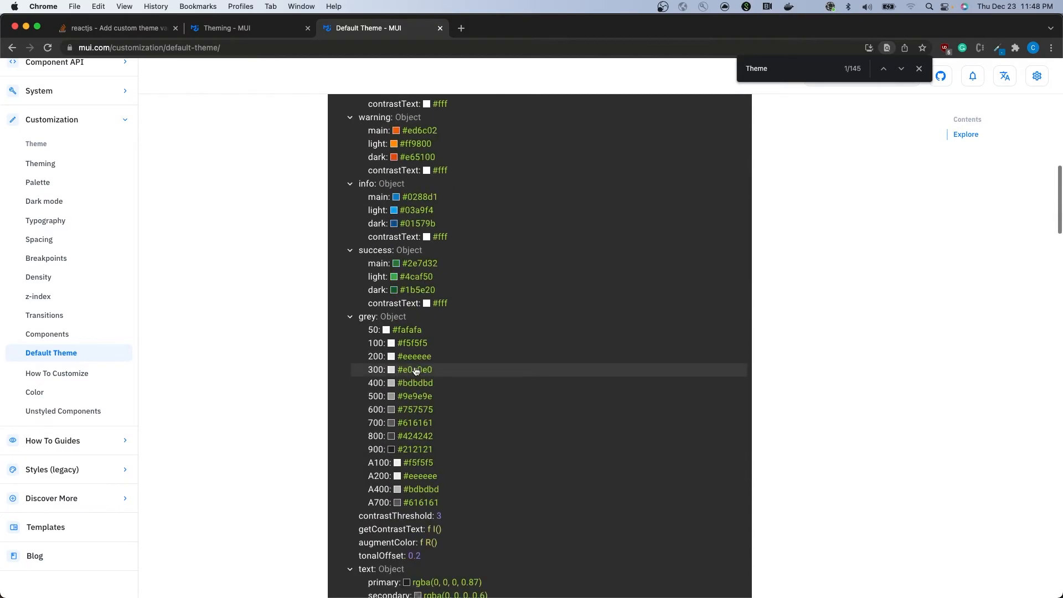
scroll("down", 3)
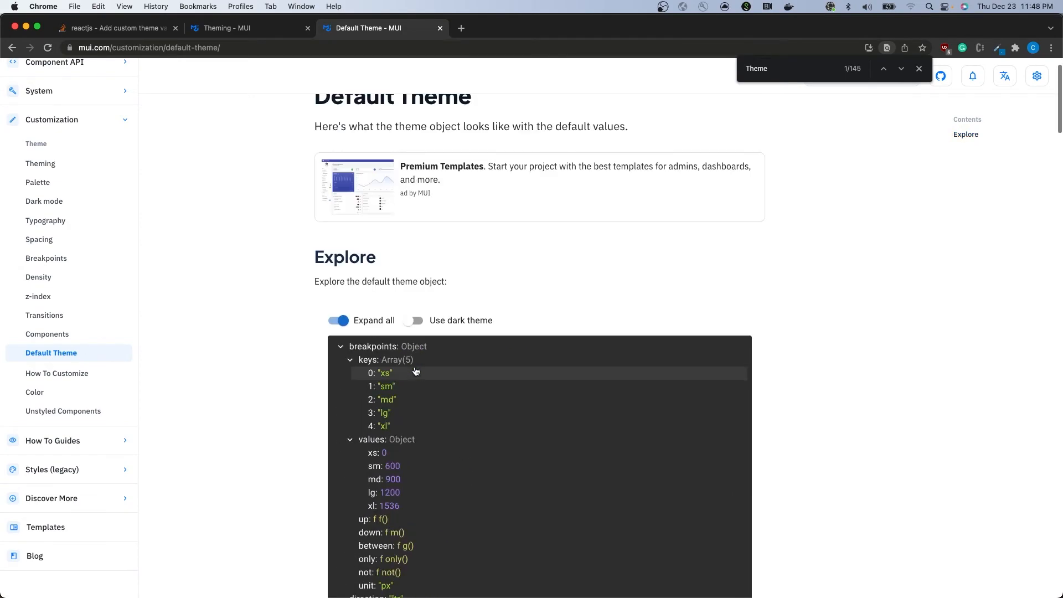
scroll("down", 3)
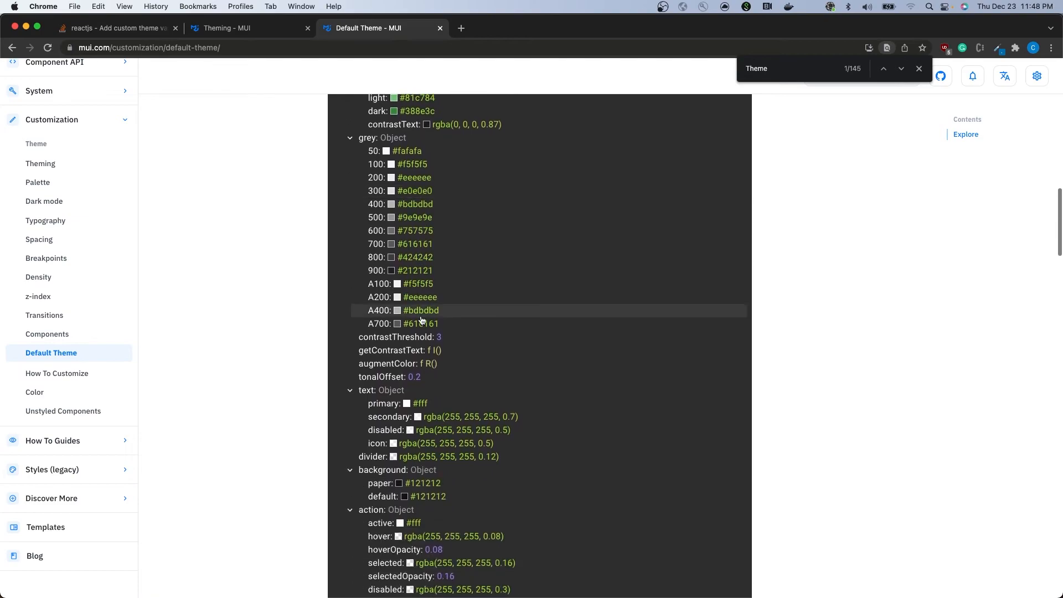
scroll("down", 3)
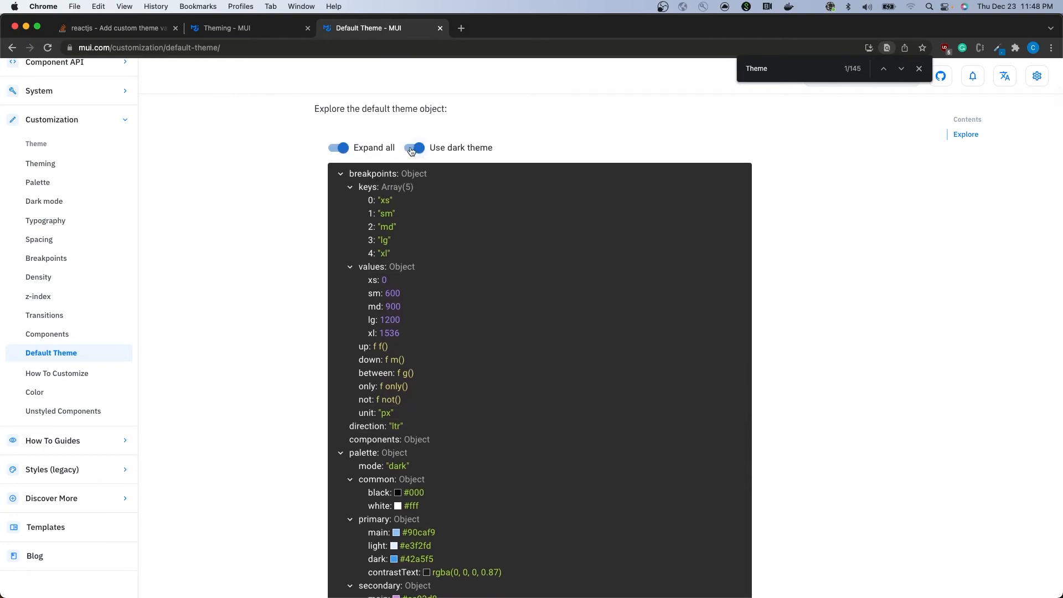
mouse_move(416, 285)
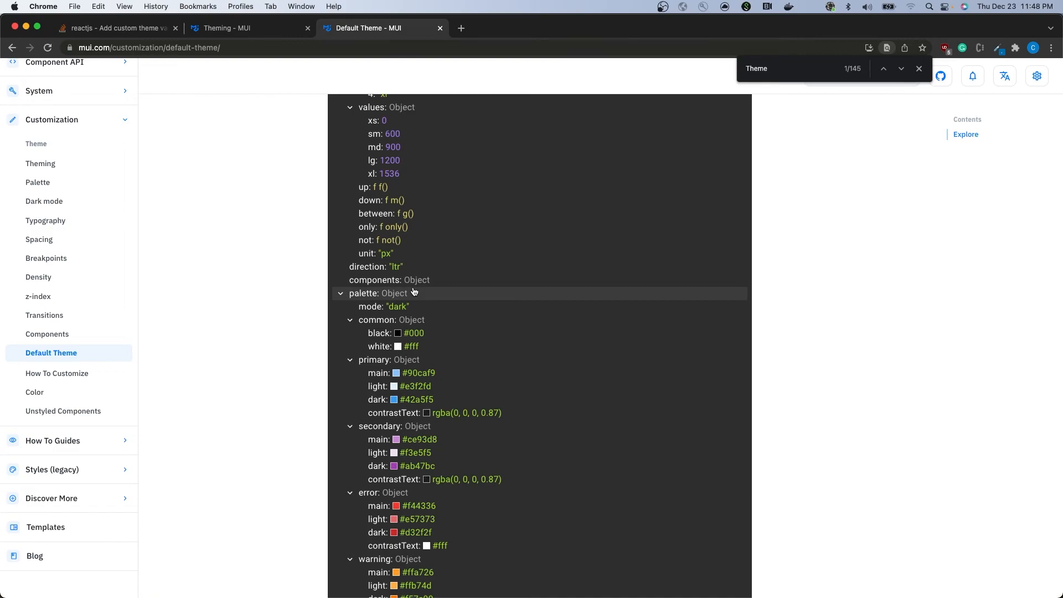
scroll("down", 3)
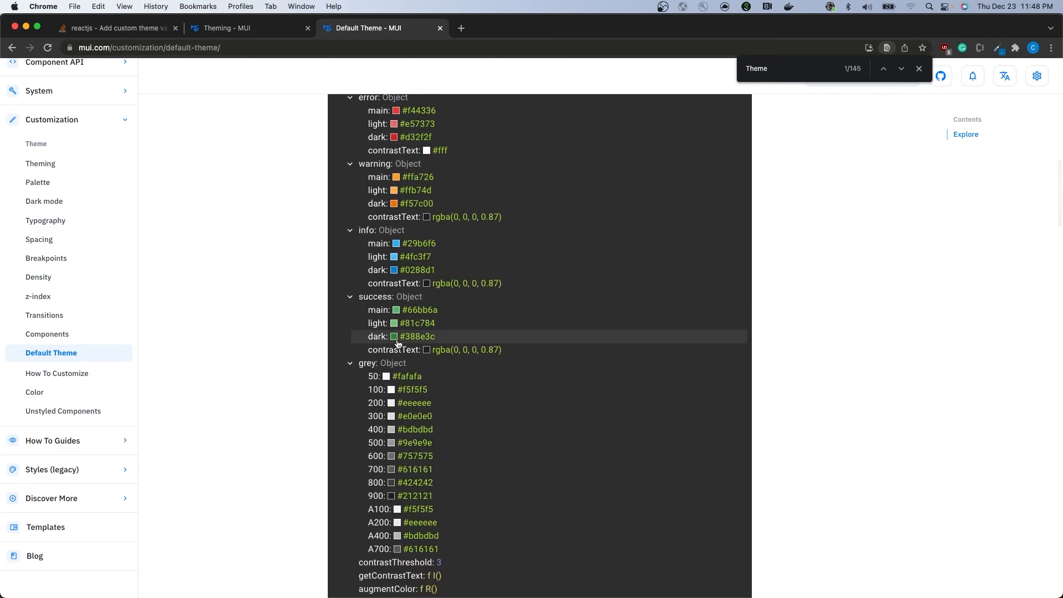
scroll("down", 3)
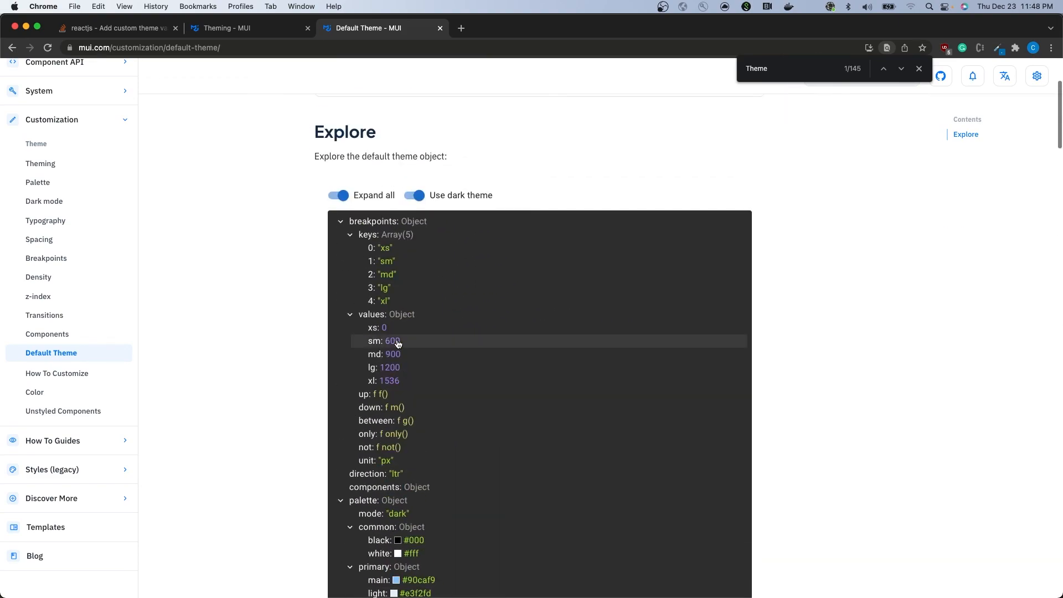
scroll("down", 3)
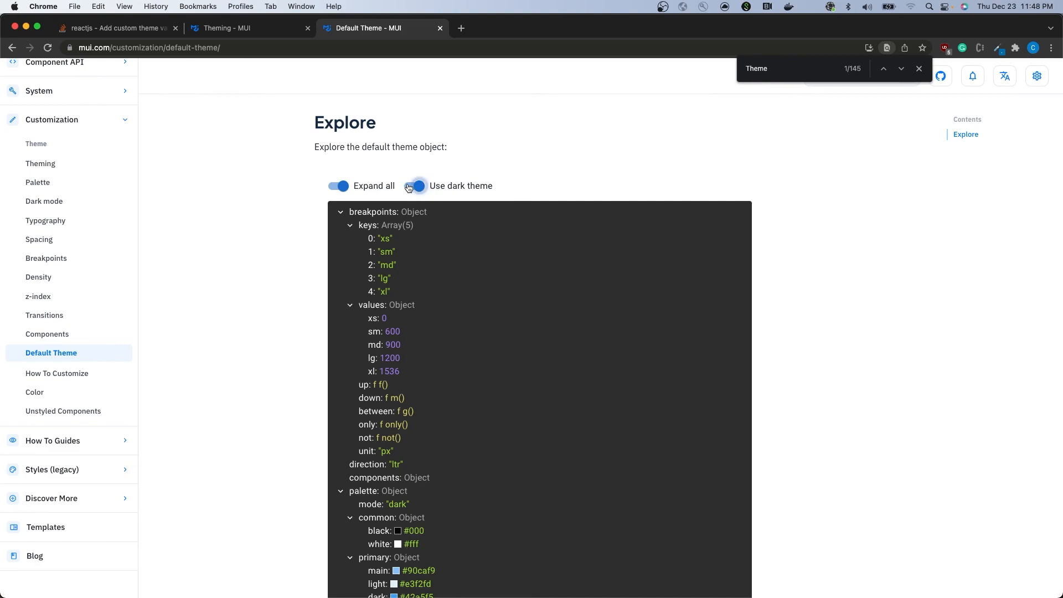
left_click(416, 186)
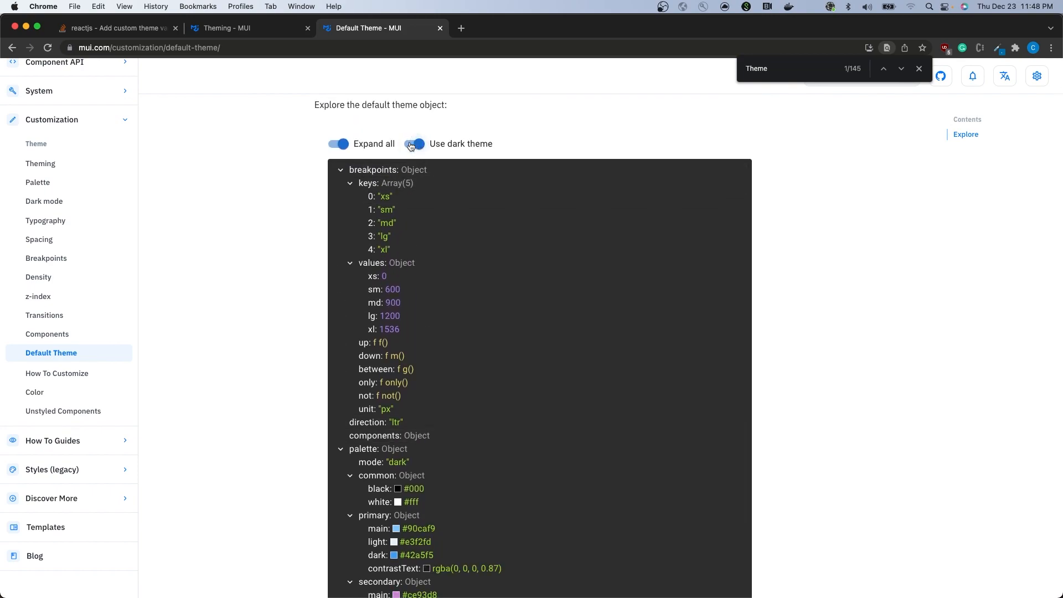
left_click(414, 143)
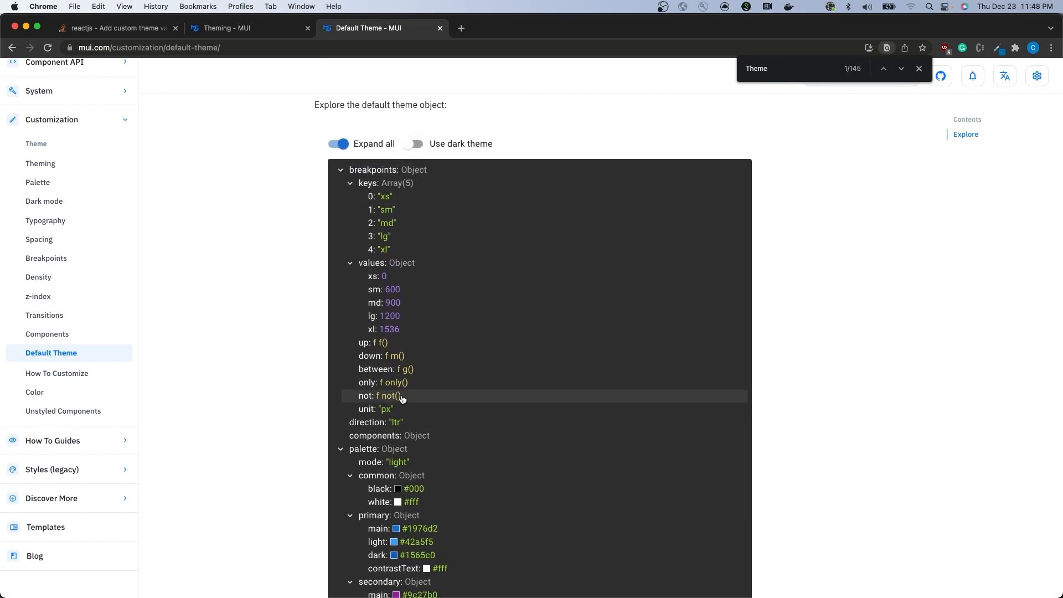